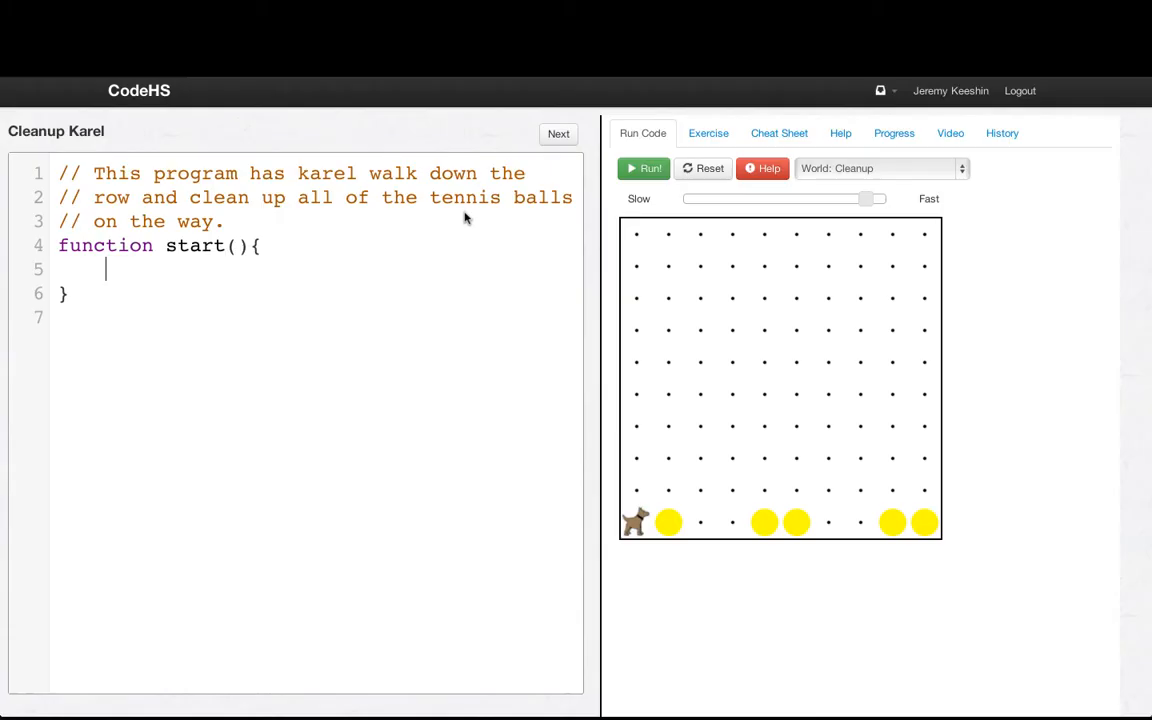
mouse_move(380, 298)
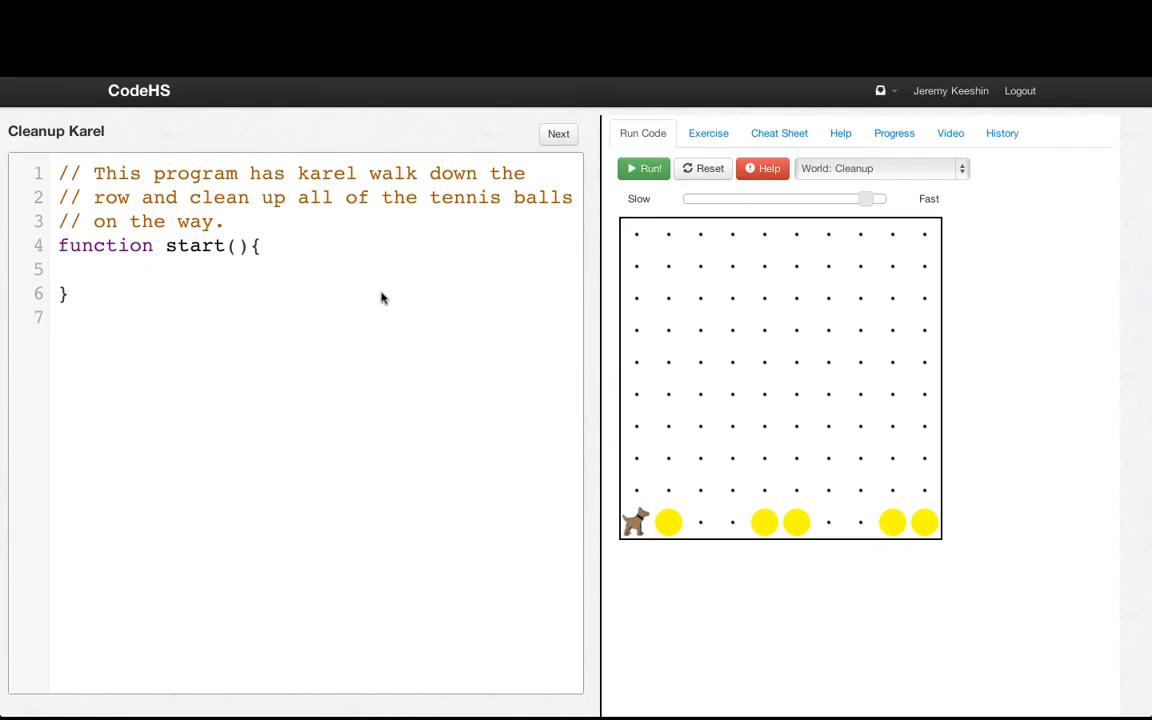
Open the Cheat Sheet of Karel commands, functions and conditional statements.
click(105, 269)
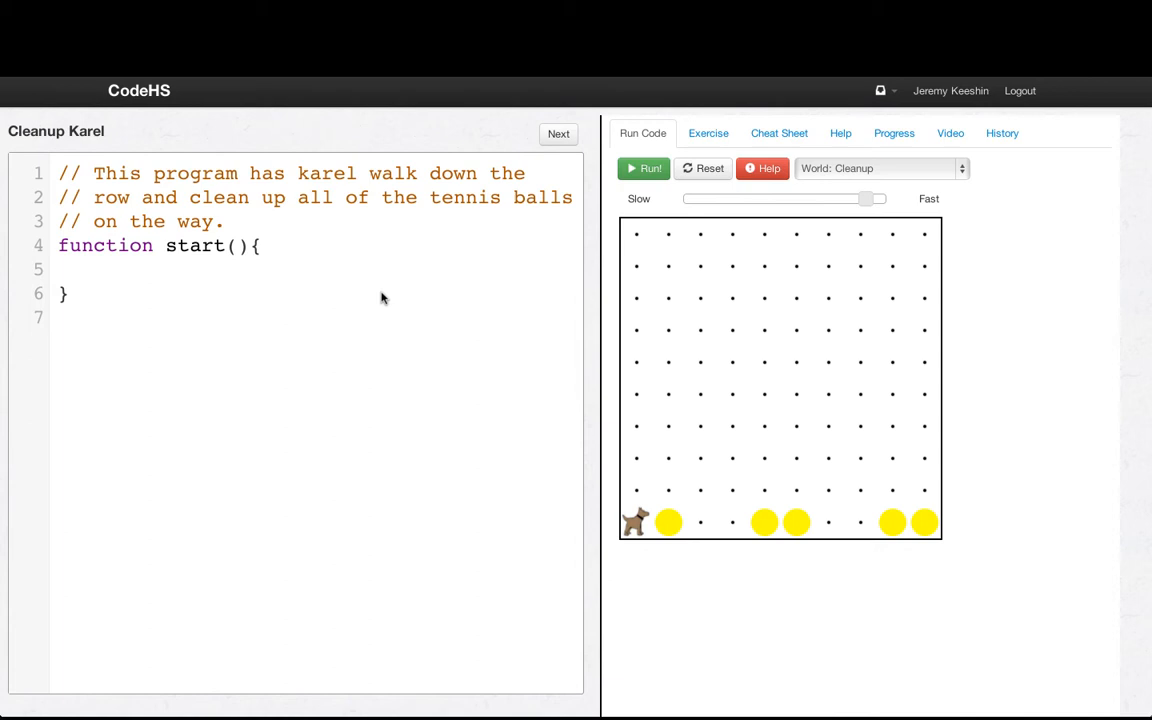
click(105, 268)
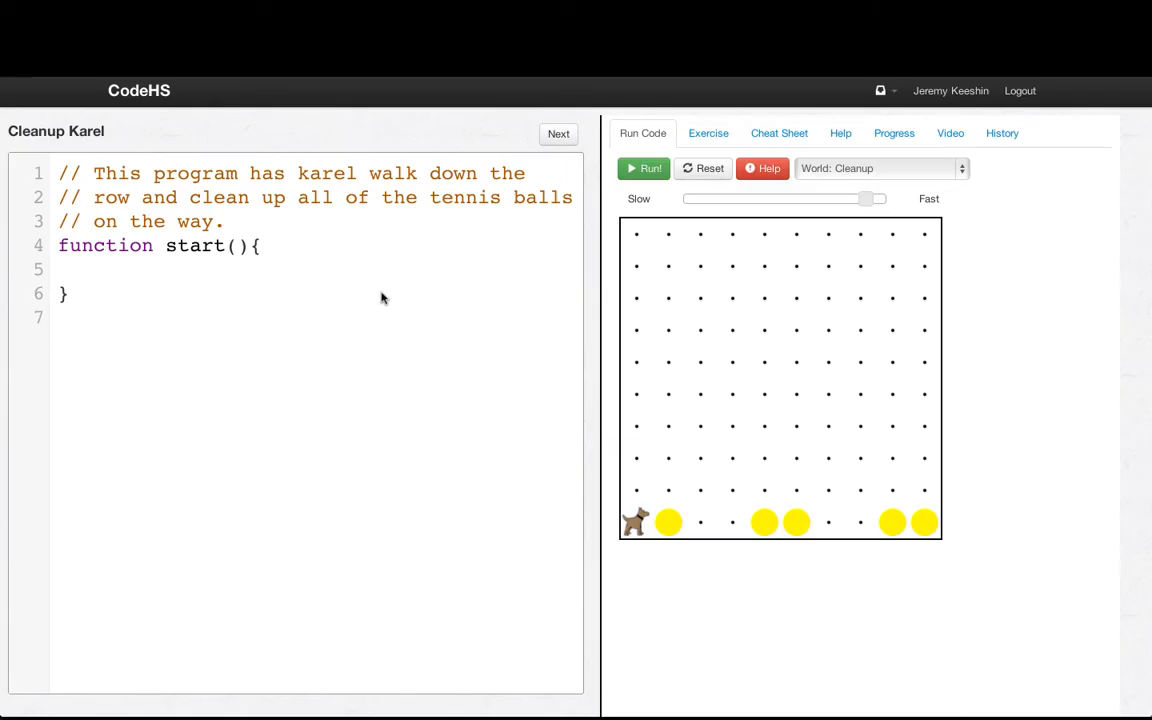
click(105, 268)
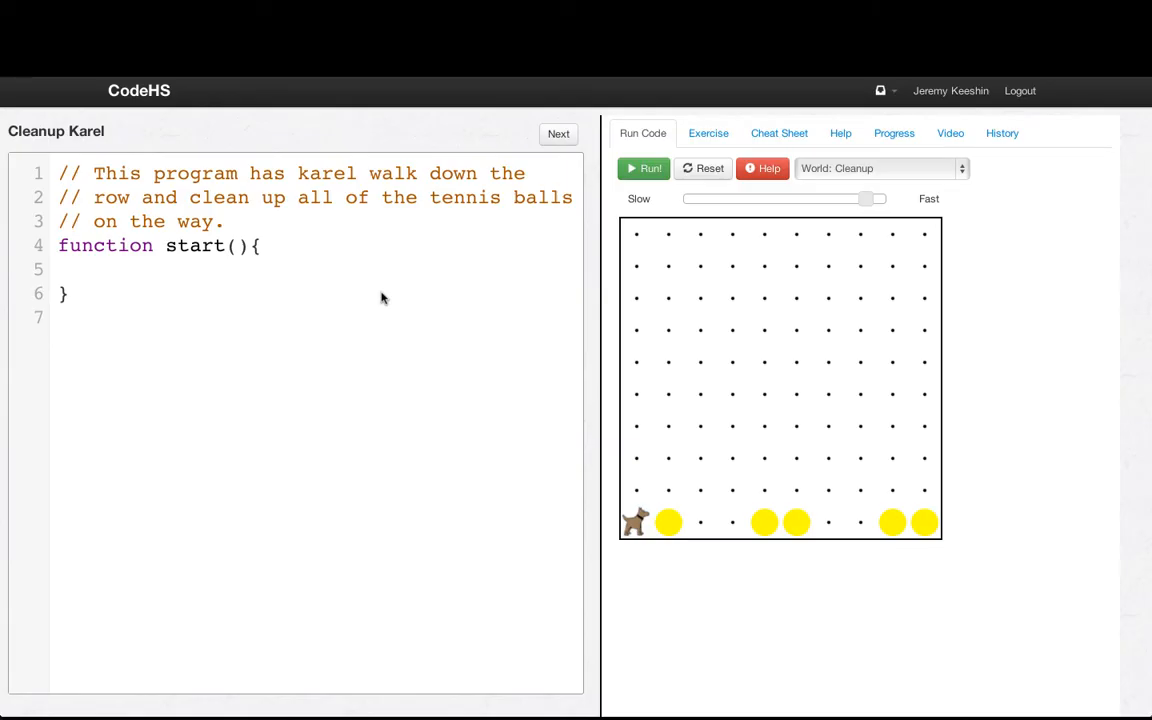
click(105, 269)
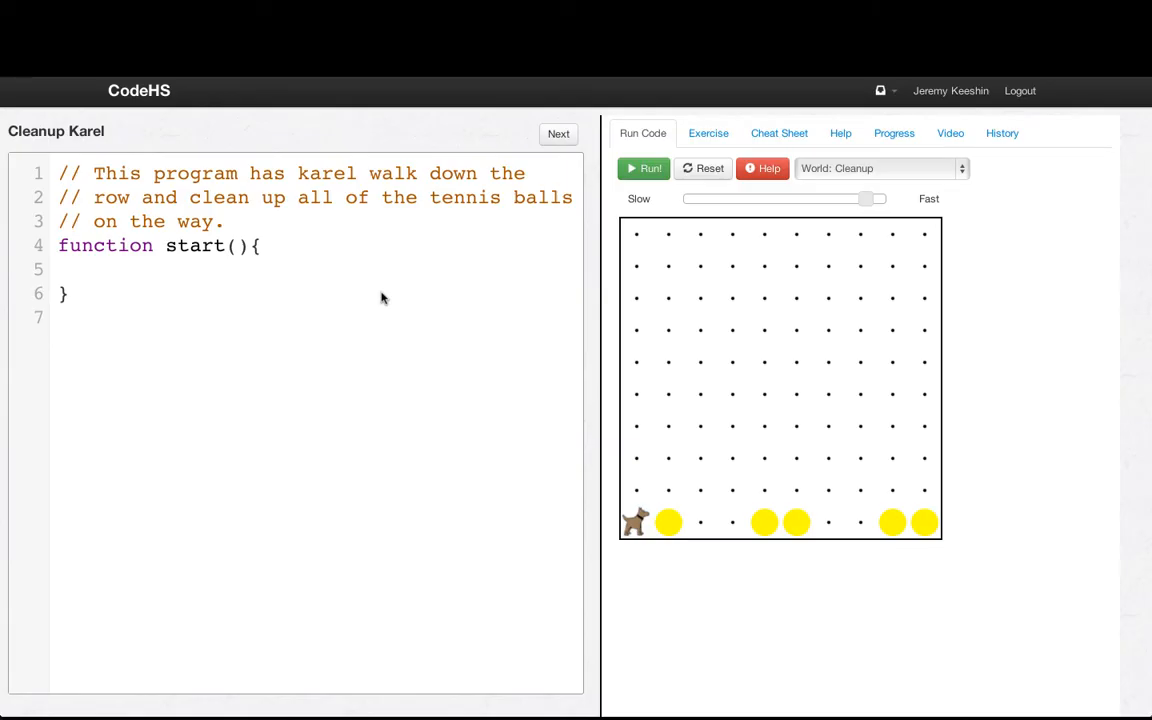
click(105, 268)
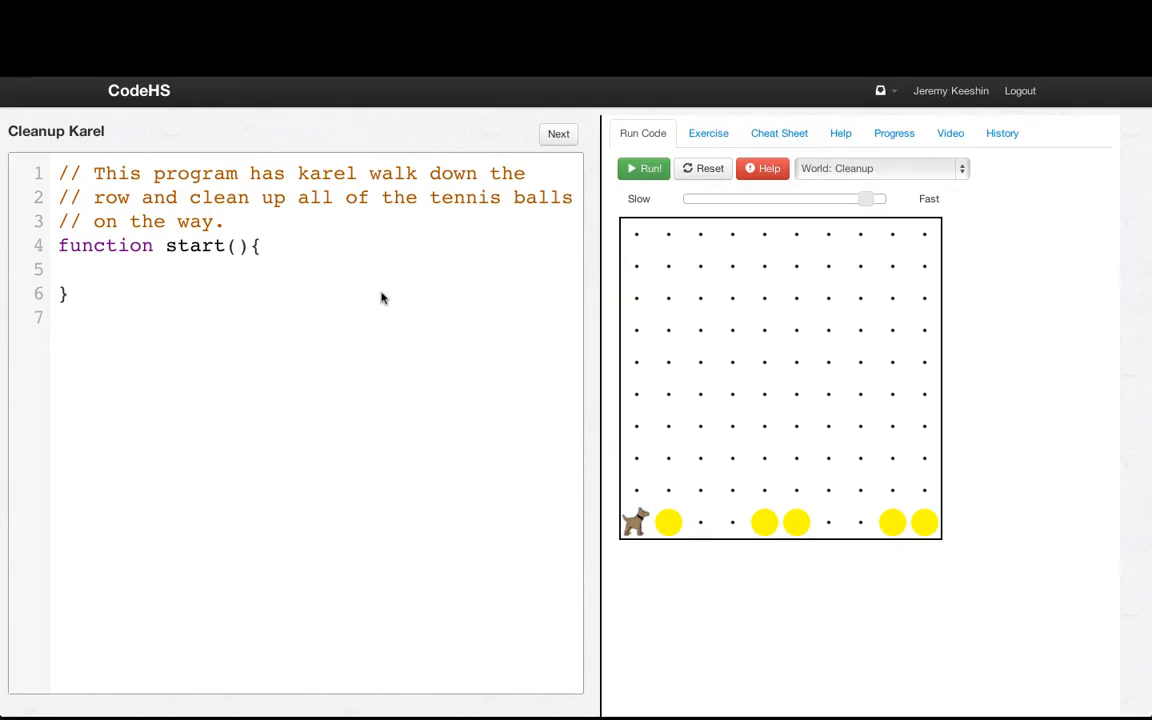
click(779, 133)
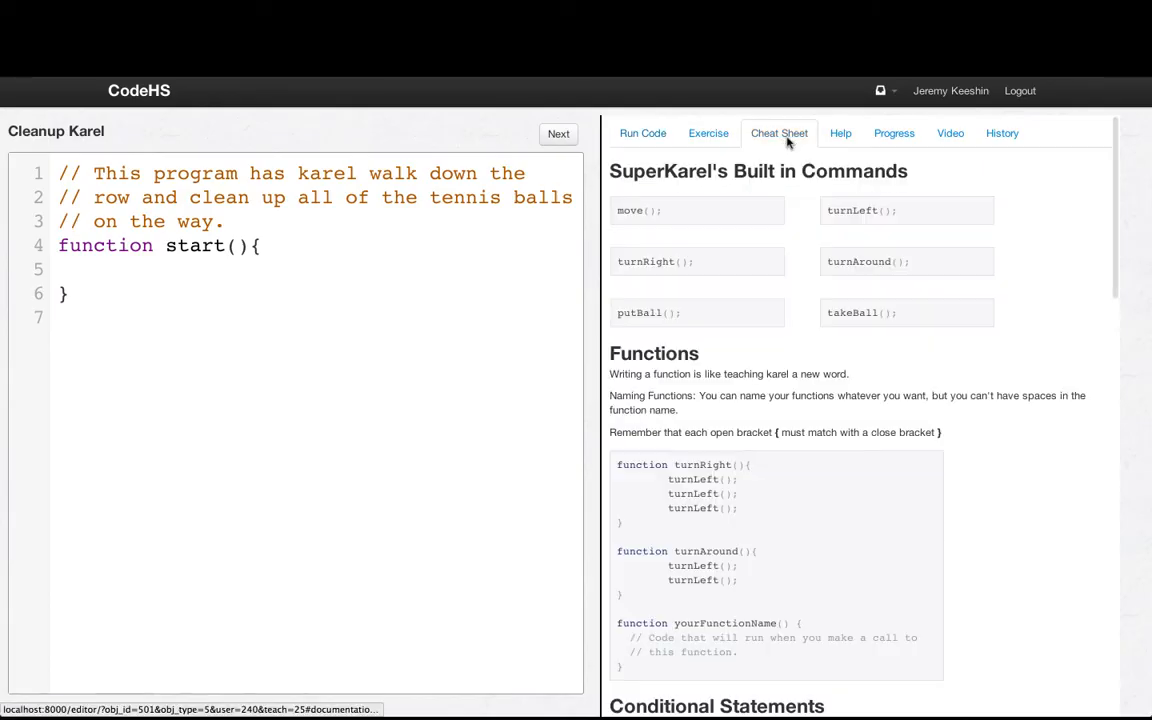
Read the Karel Conditions and Loops section, then return to the Run Code world view.
scroll(down, 3)
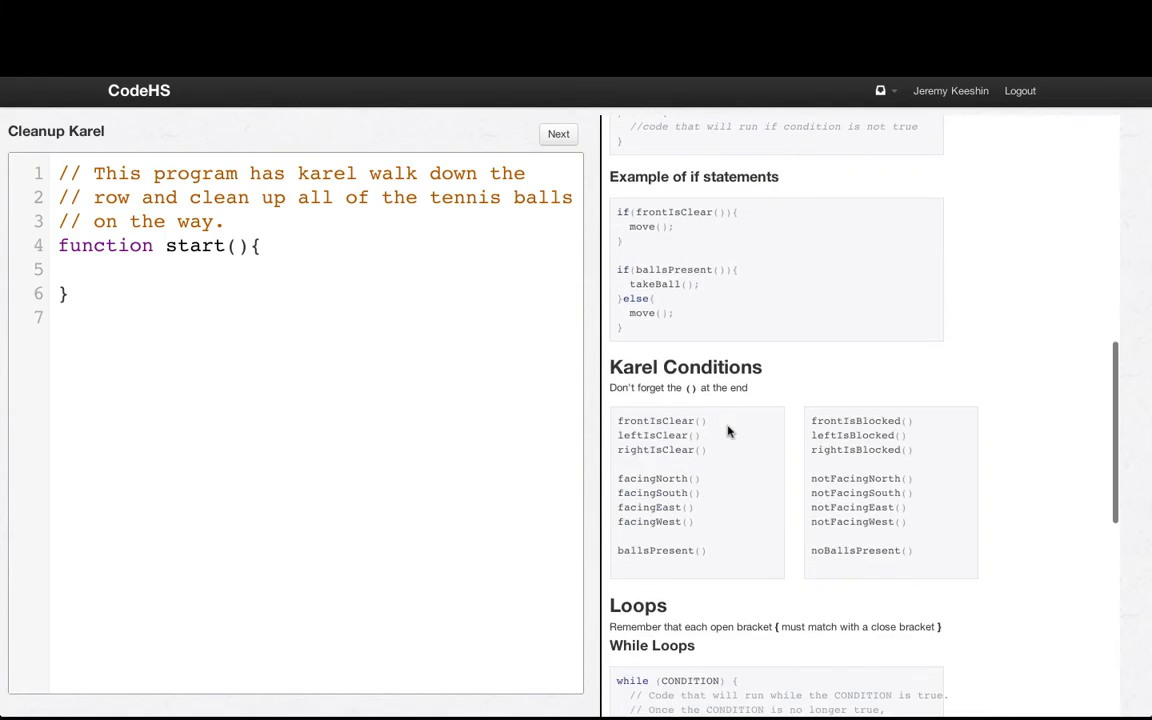
scroll(down, 3)
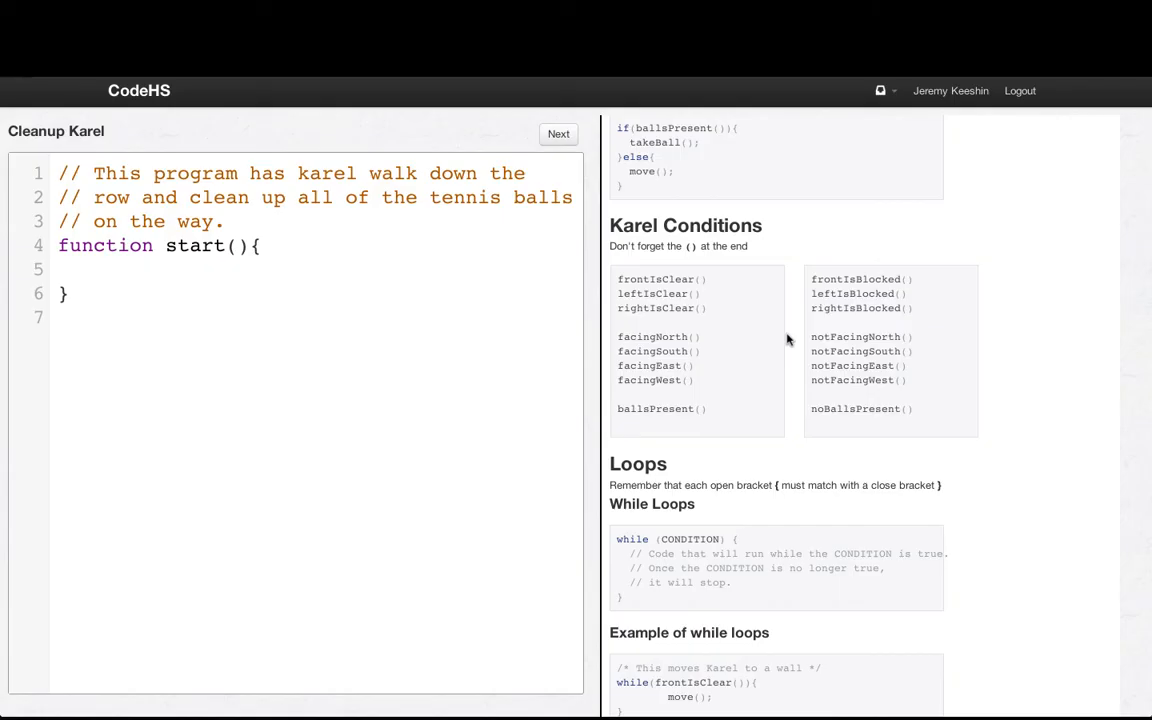
mouse_move(710, 282)
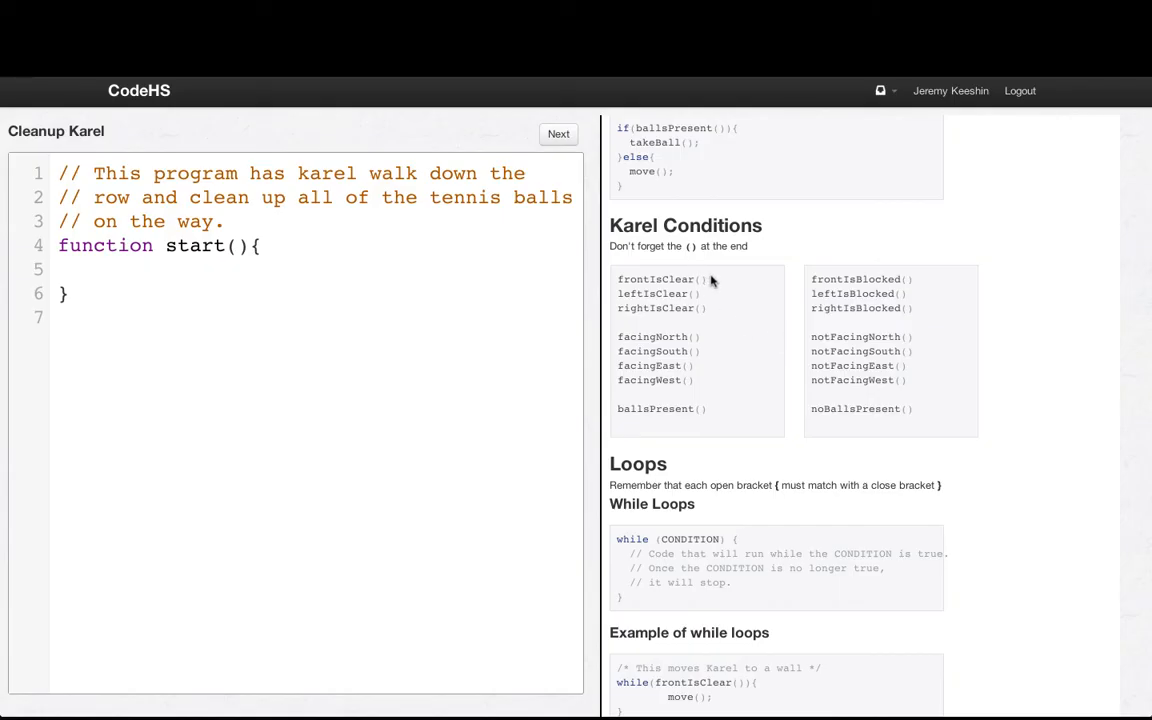
scroll(up, 3)
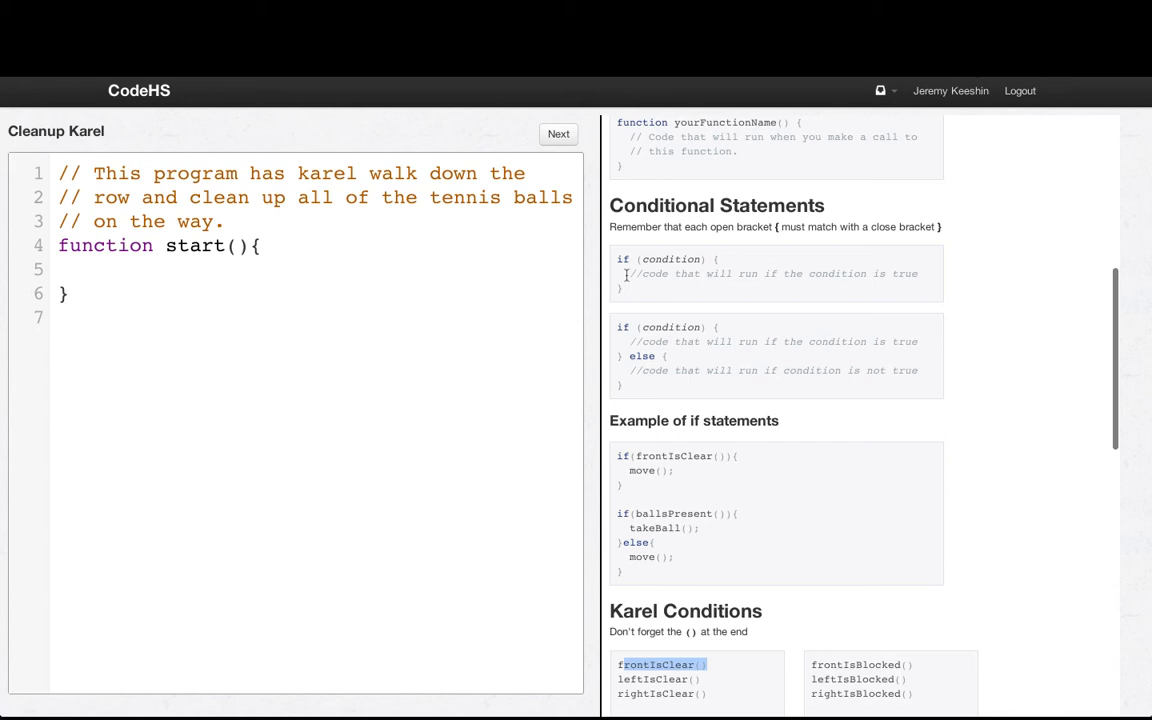
click(558, 133)
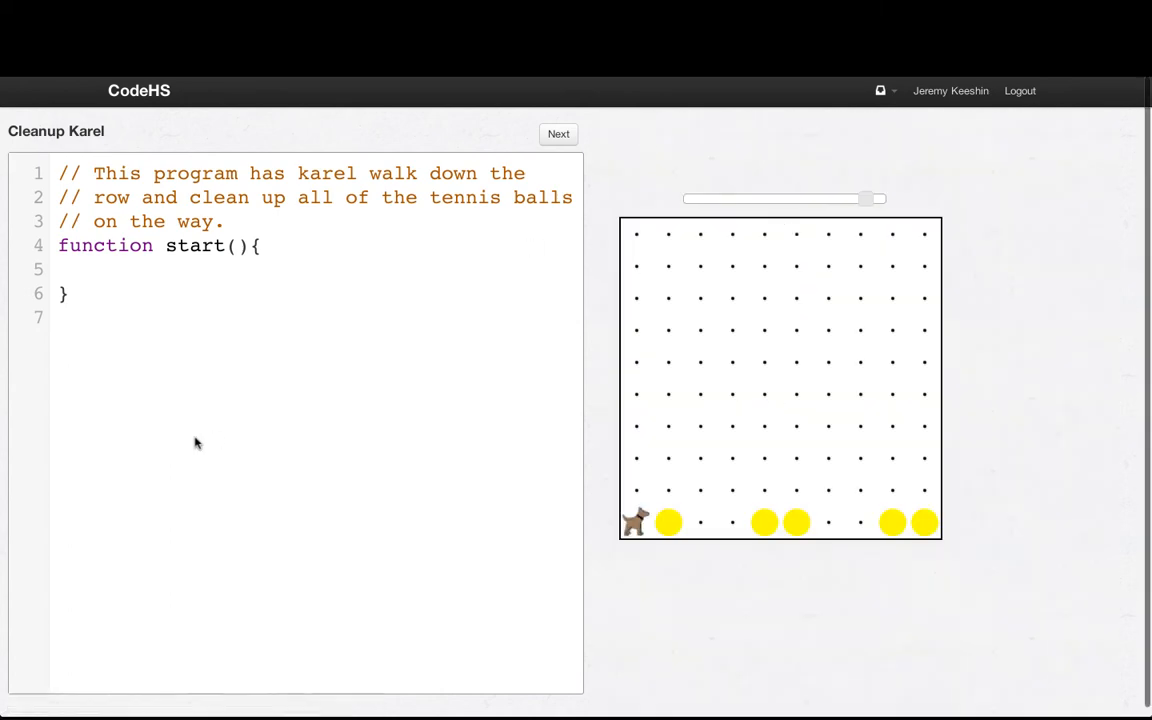
Write while(frontIsClear()) containing if(ballsPresent()){ takeBall(); } followed by move();.
text(while()
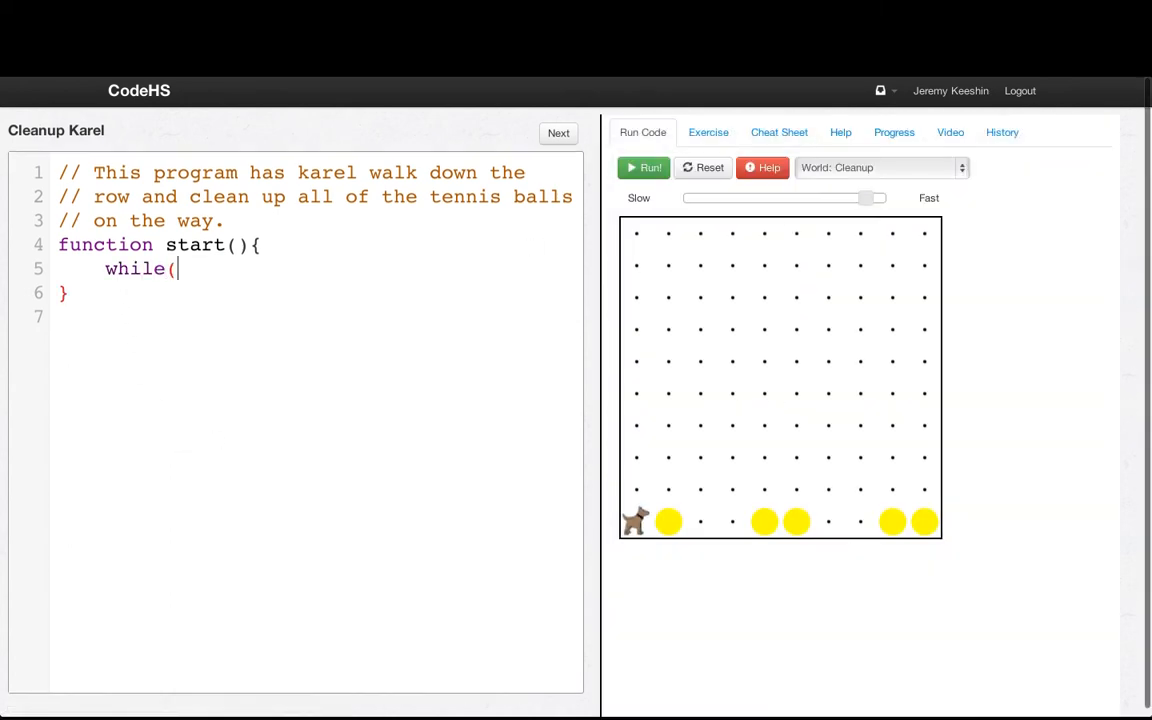
text(frontIsClear()){)
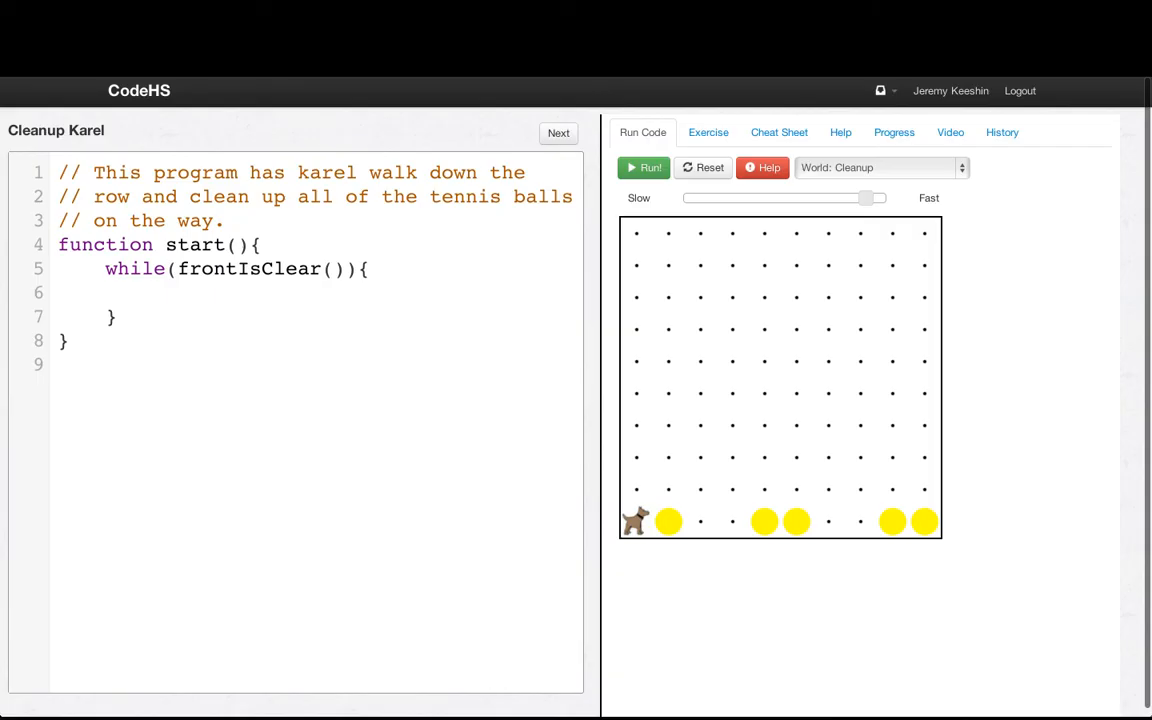
text(if(ballsP)
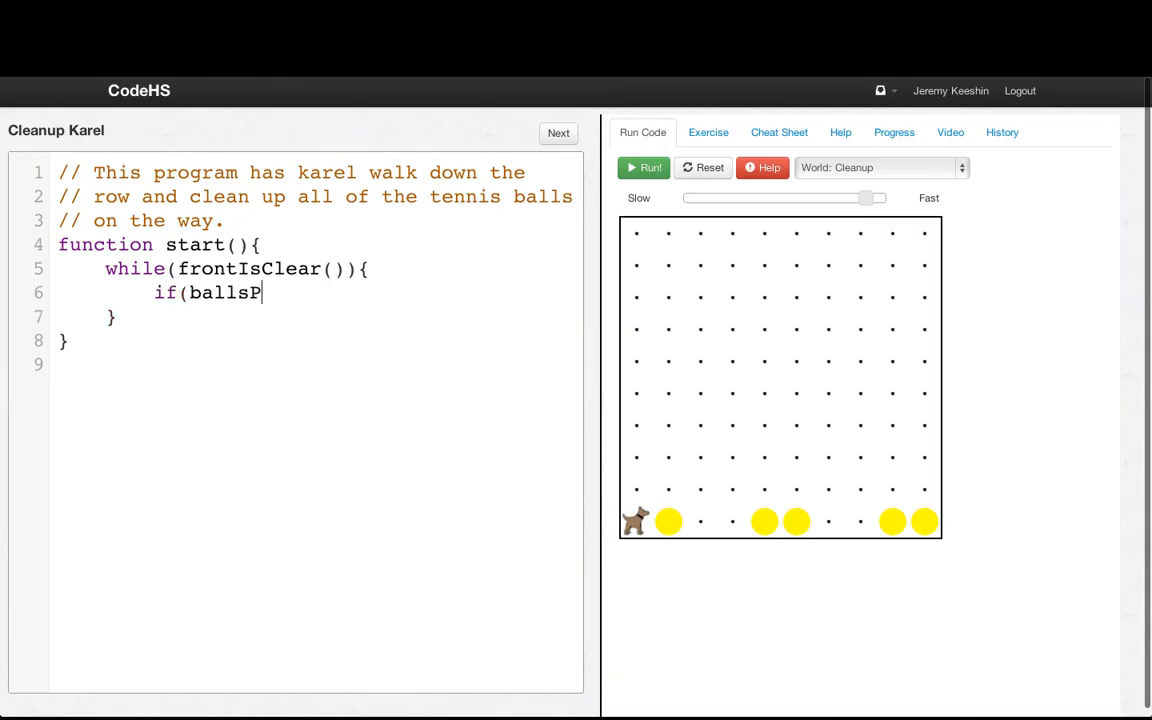
text(resent()){)
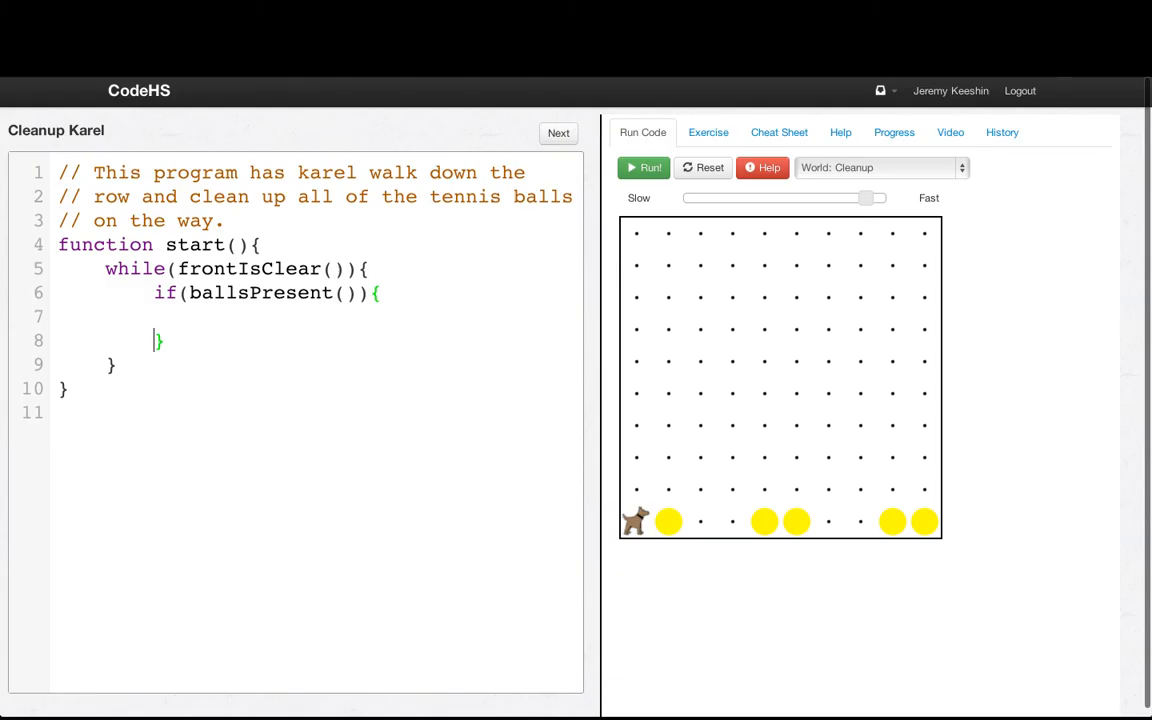
text(takeBall();)
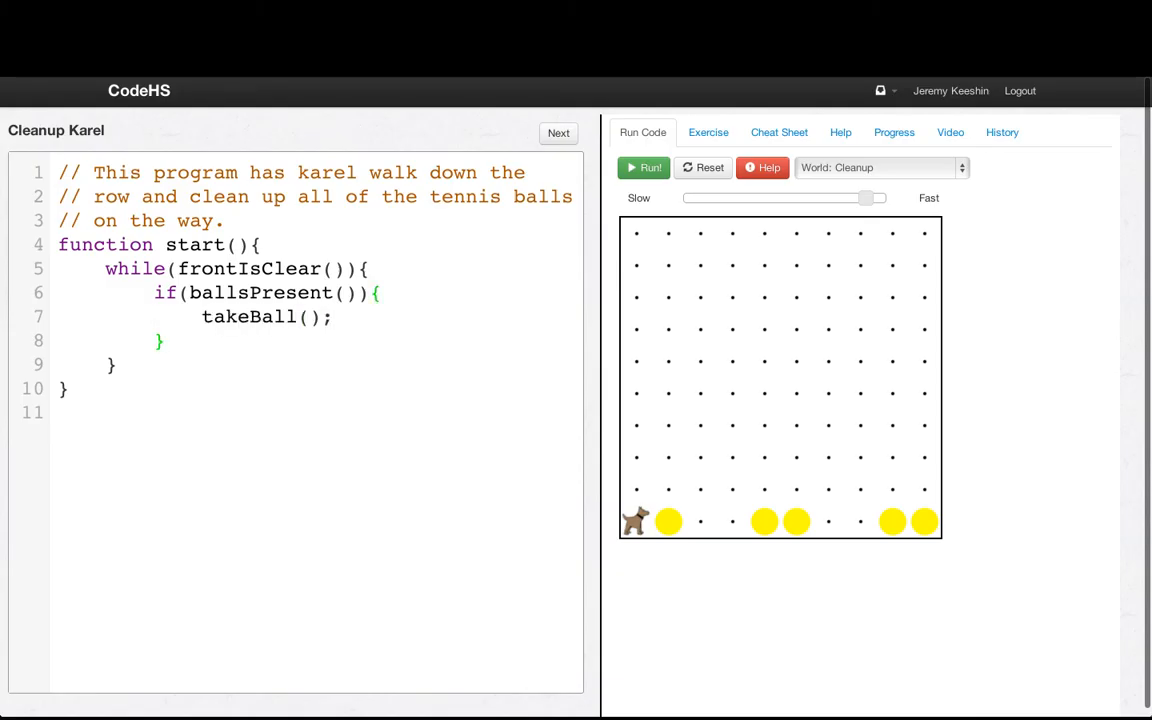
key(Enter)
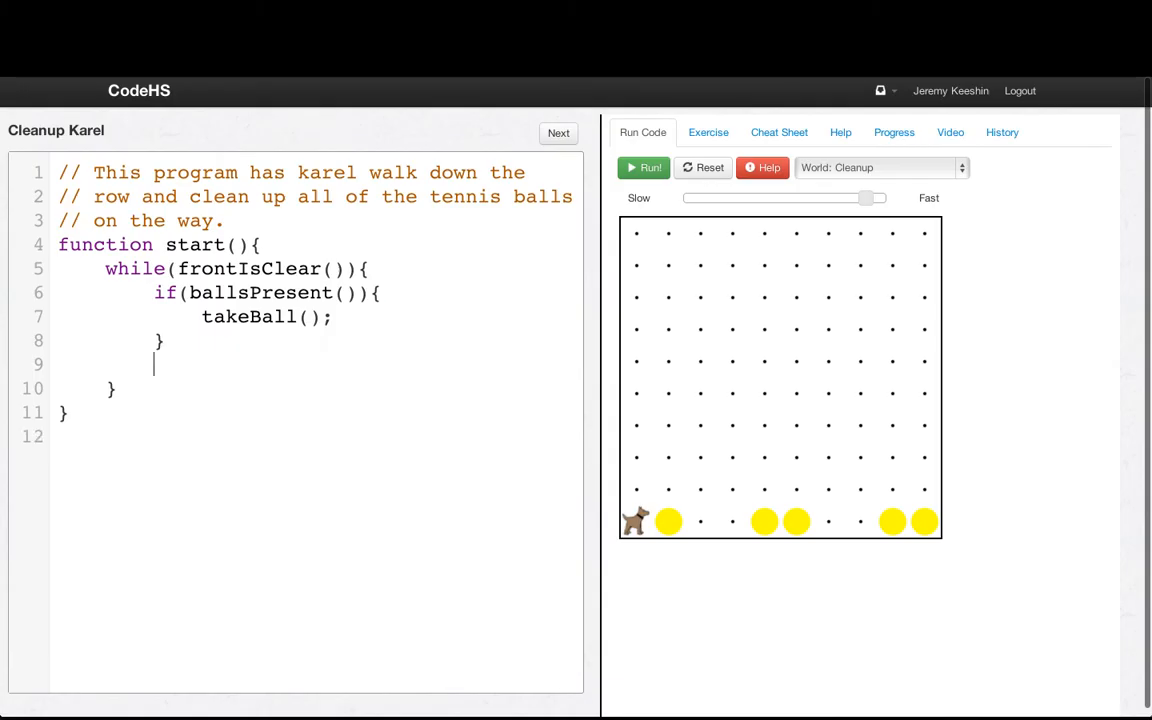
text(move();)
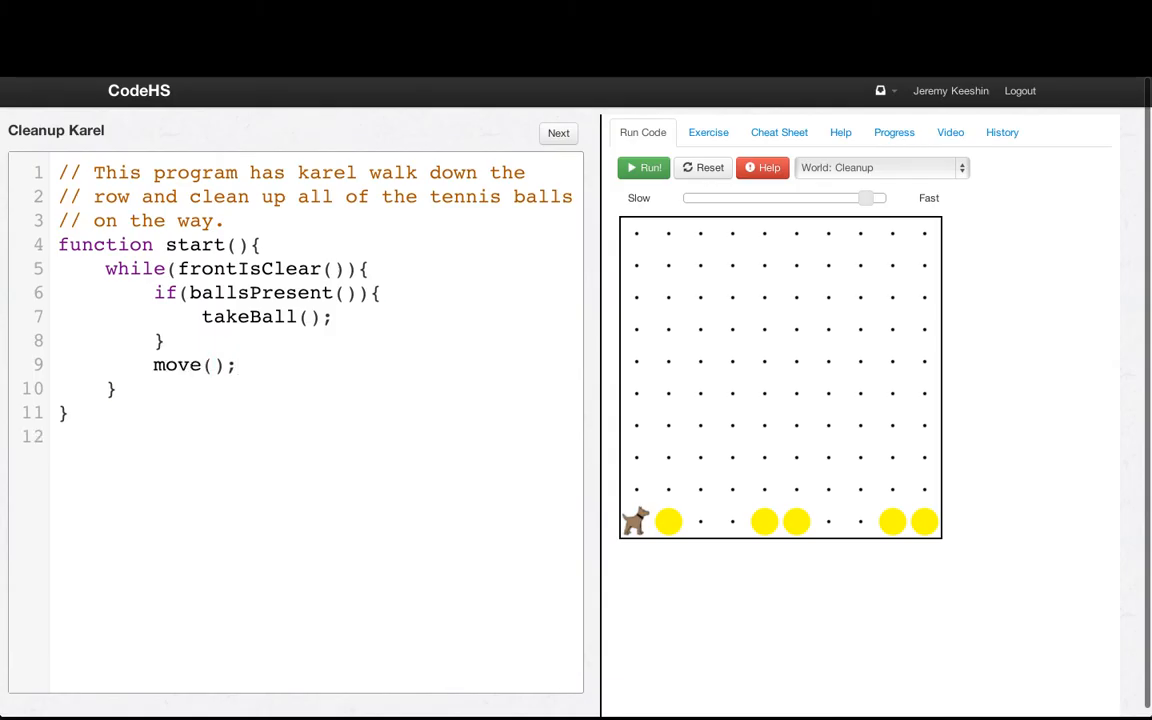
click(238, 364)
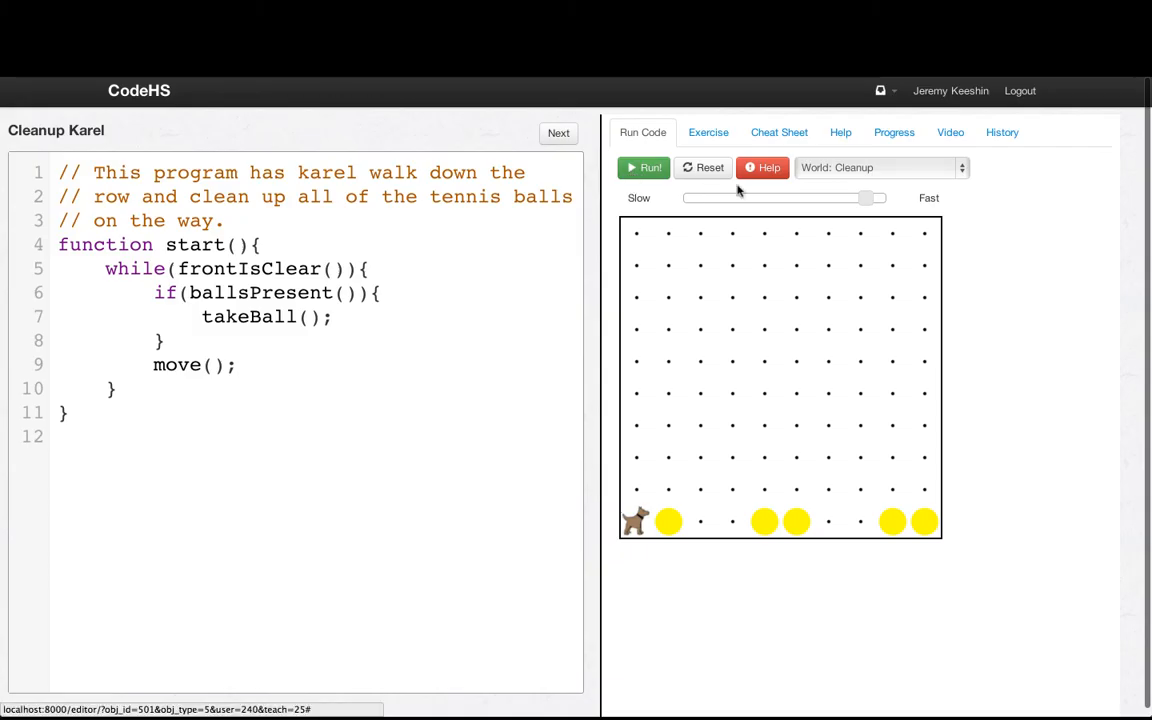
Run the Cleanup world at slower speed, see the last ball missed, and add a line after the loop.
click(643, 168)
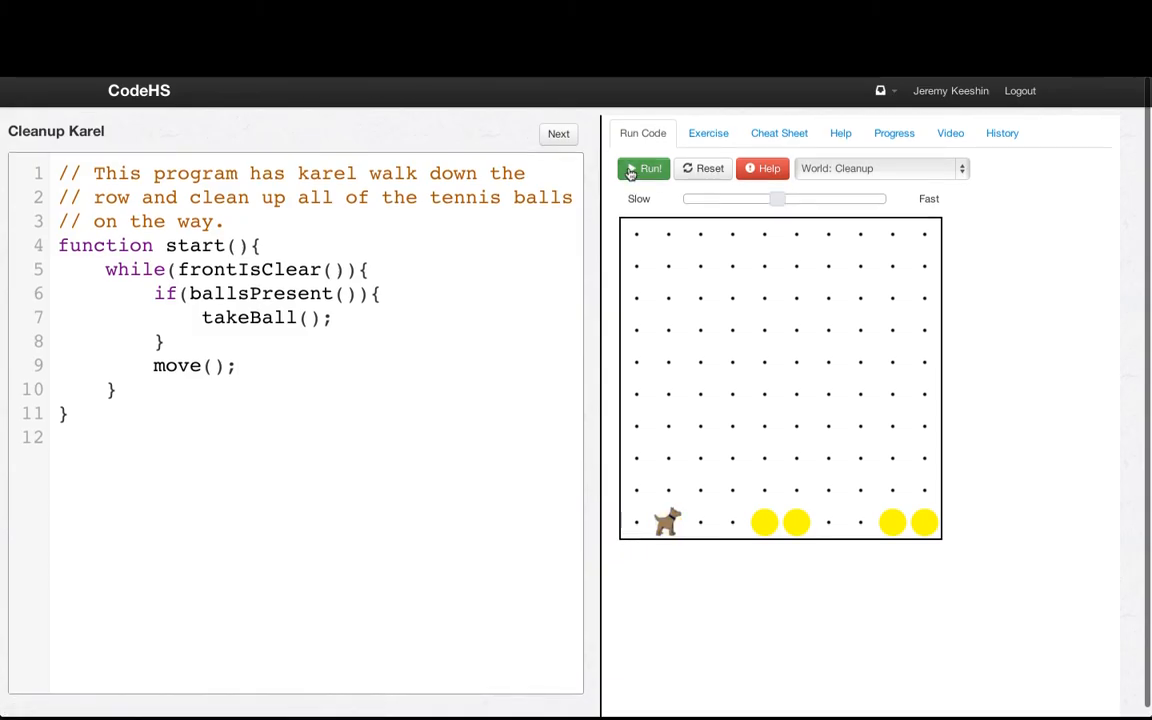
click(644, 168)
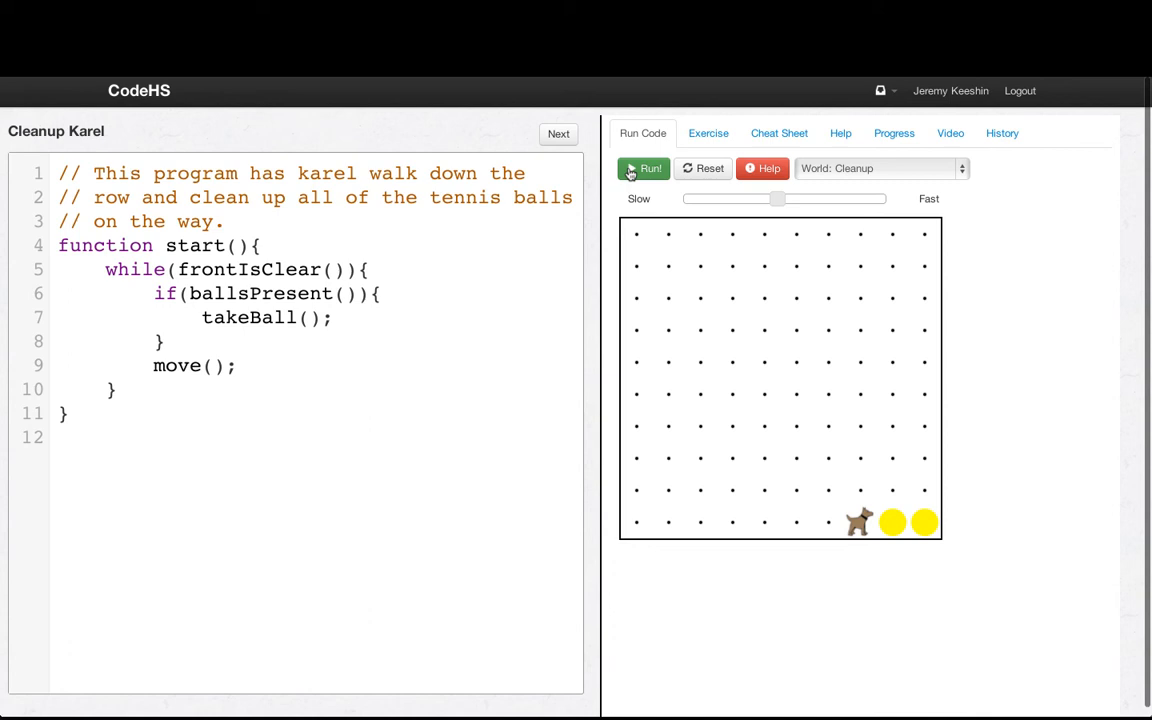
click(643, 168)
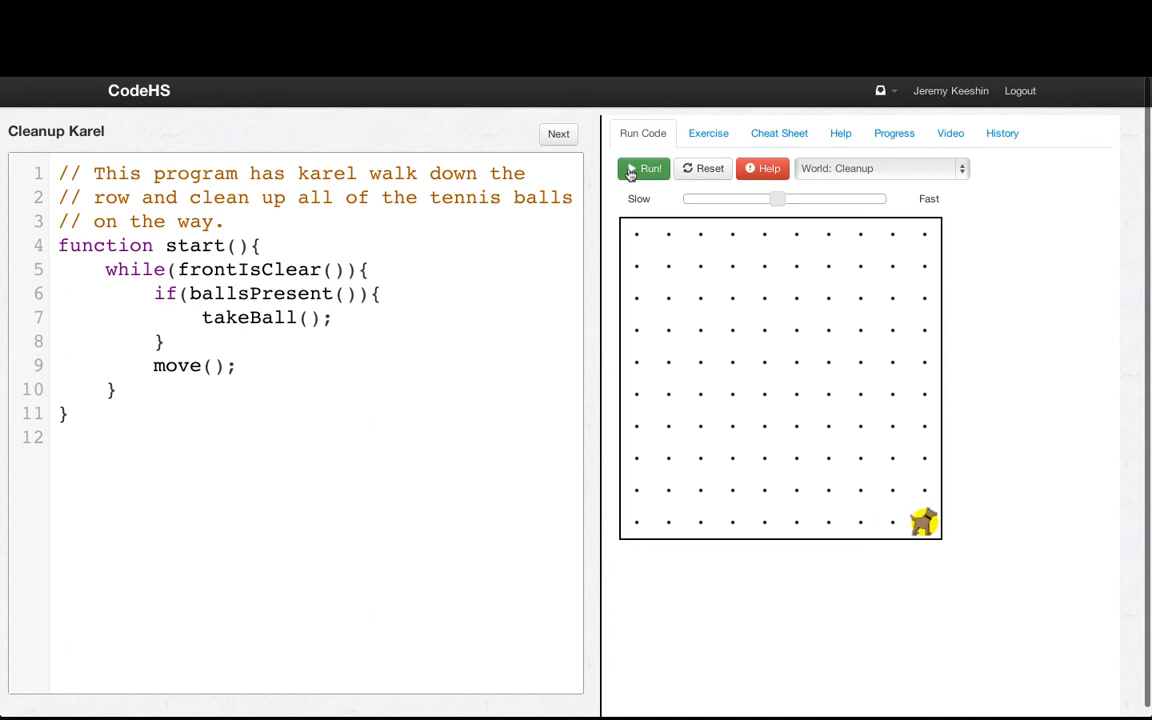
click(645, 168)
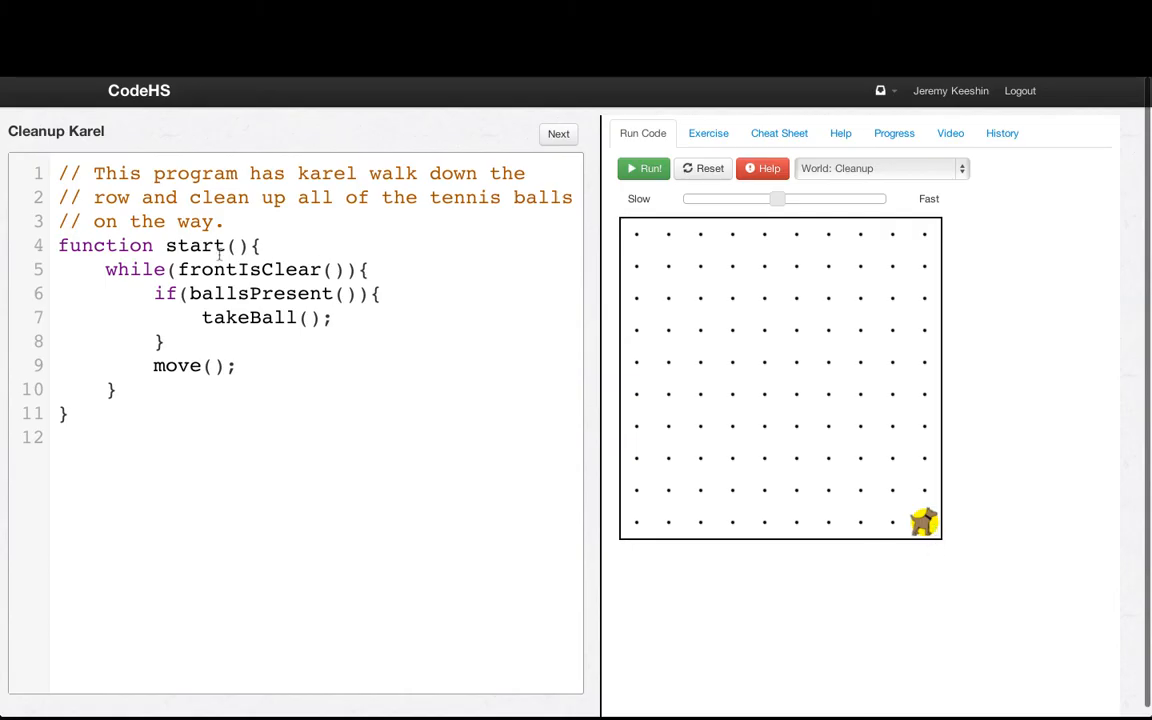
double_click(247, 269)
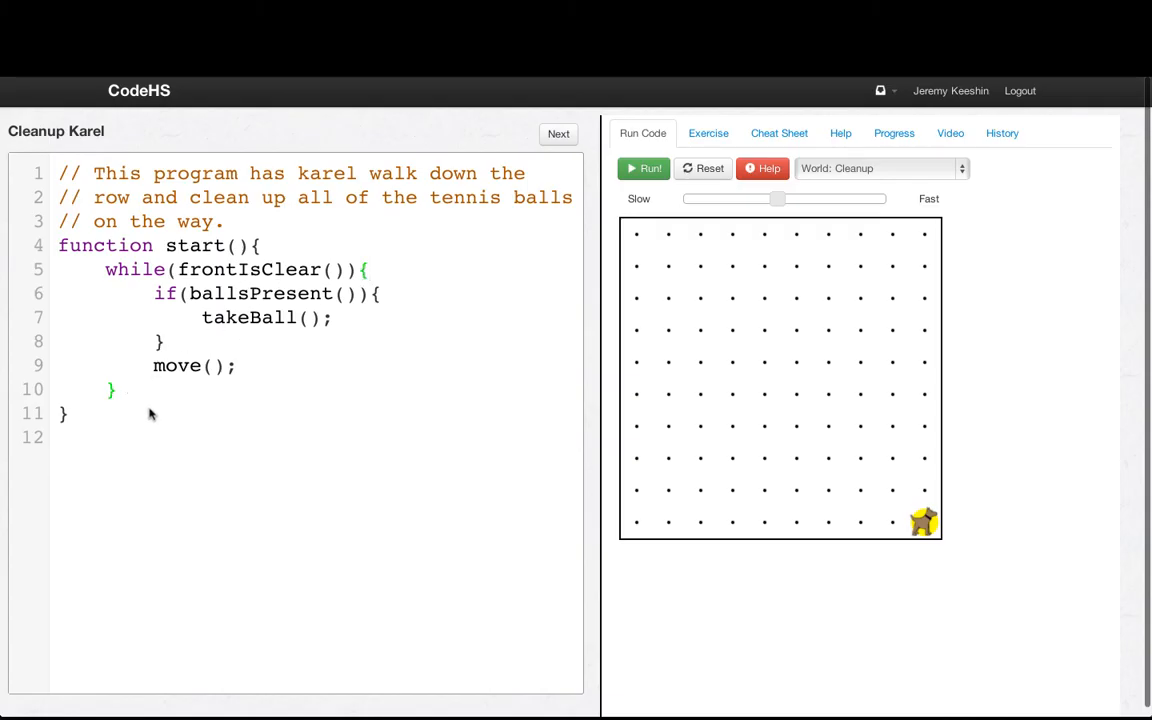
mouse_move(140, 392)
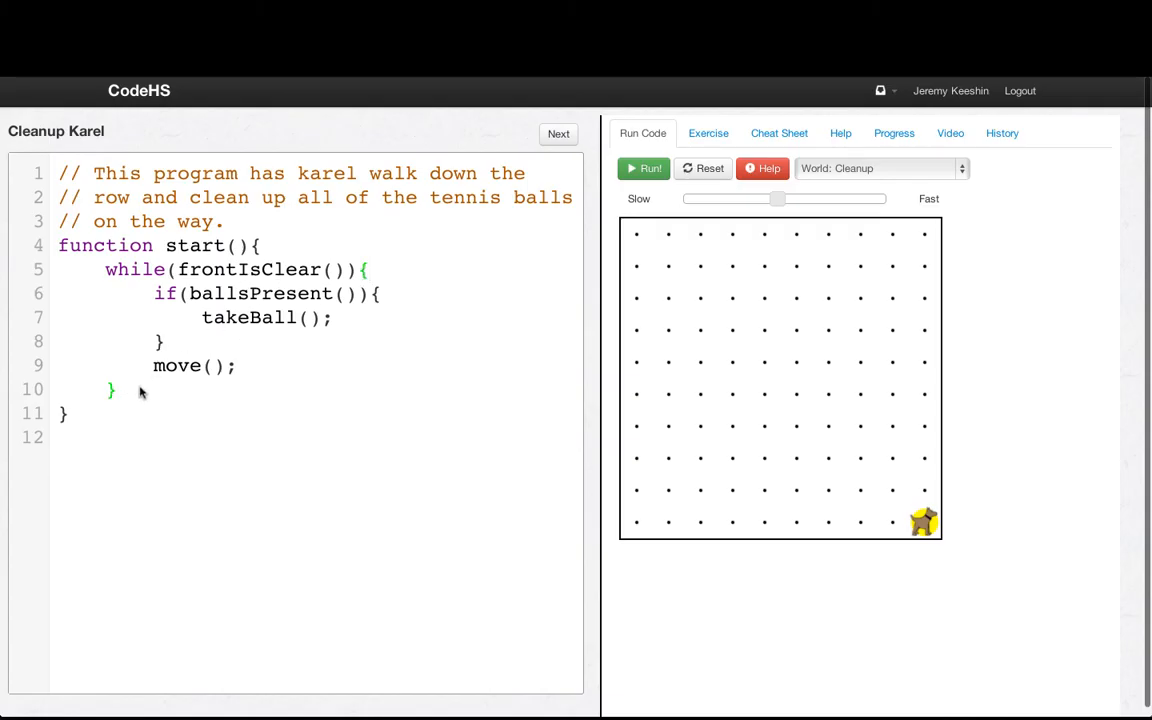
key(enter)
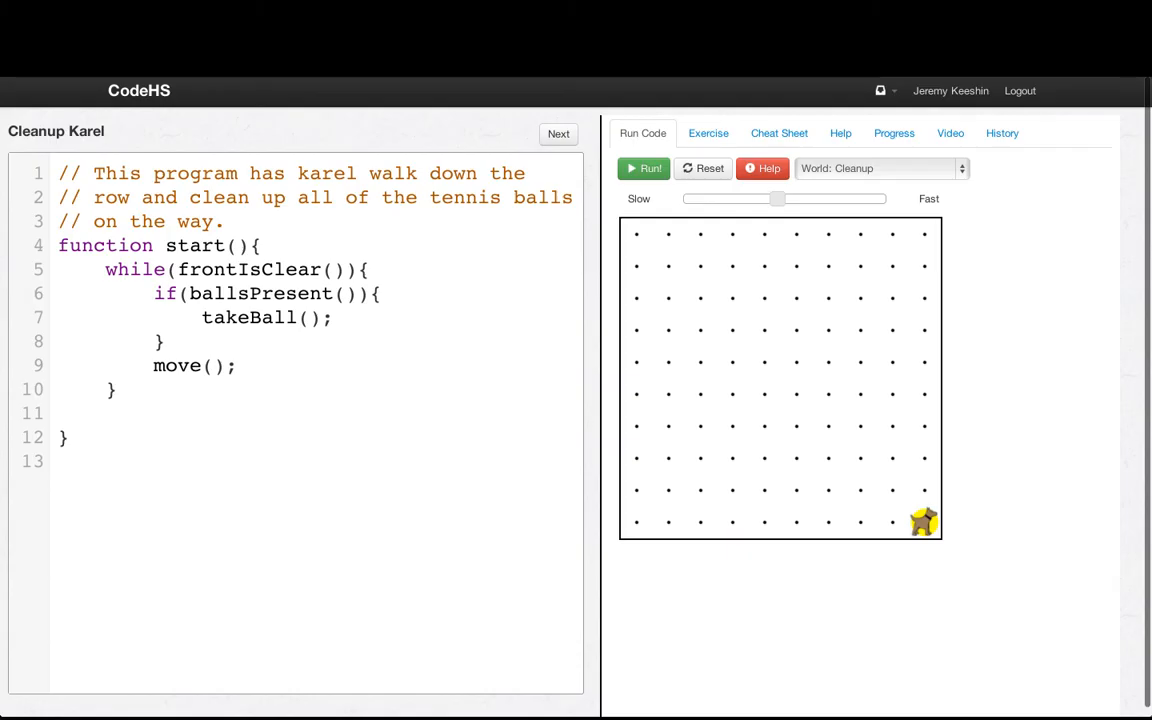
Type if(ballsPresent()){ takeBall(); } after the while loop.
text(if()
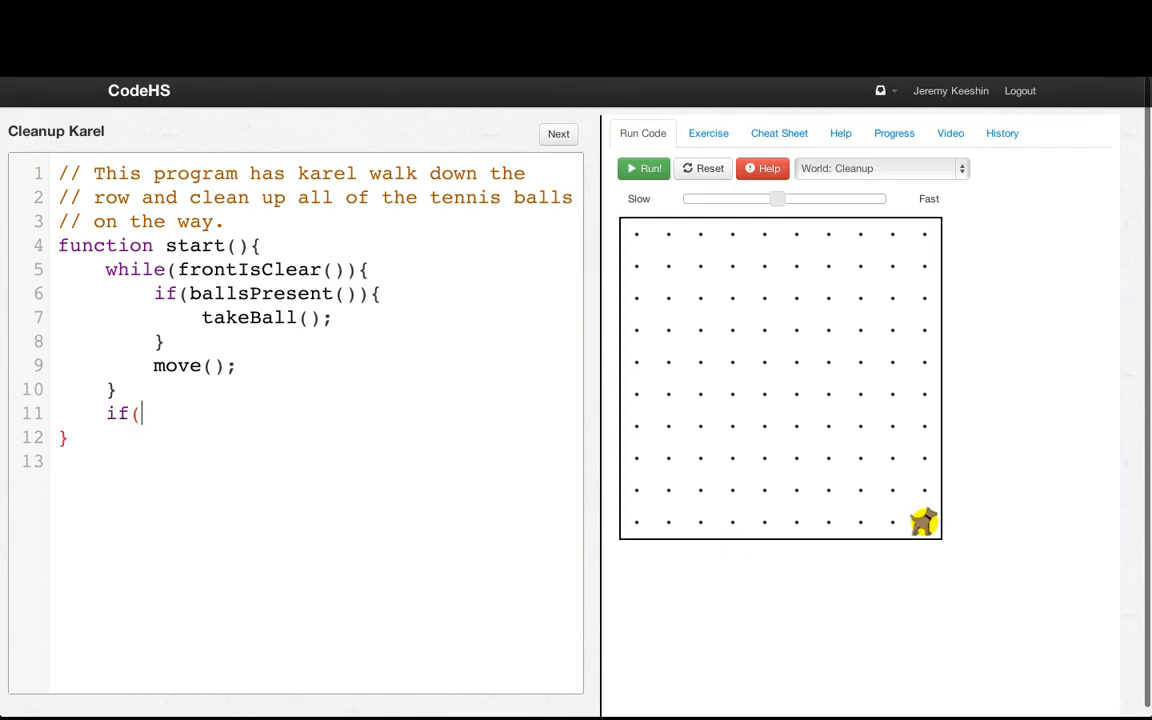
text(ballsPr)
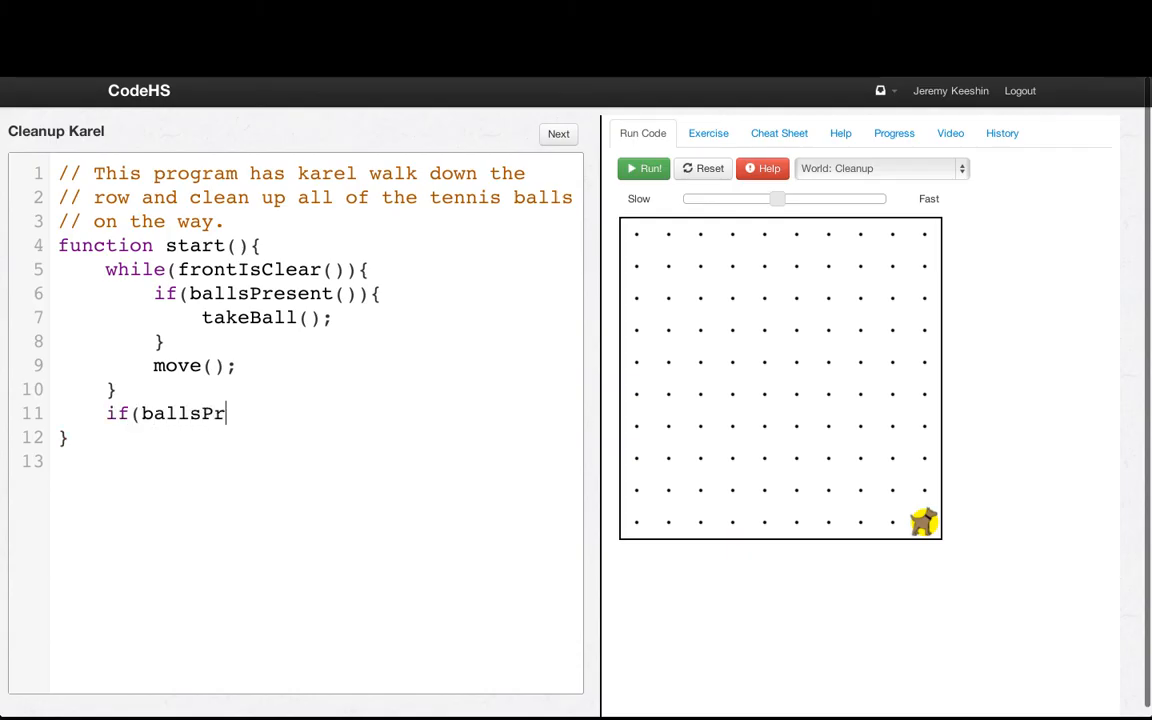
text(esent()){)
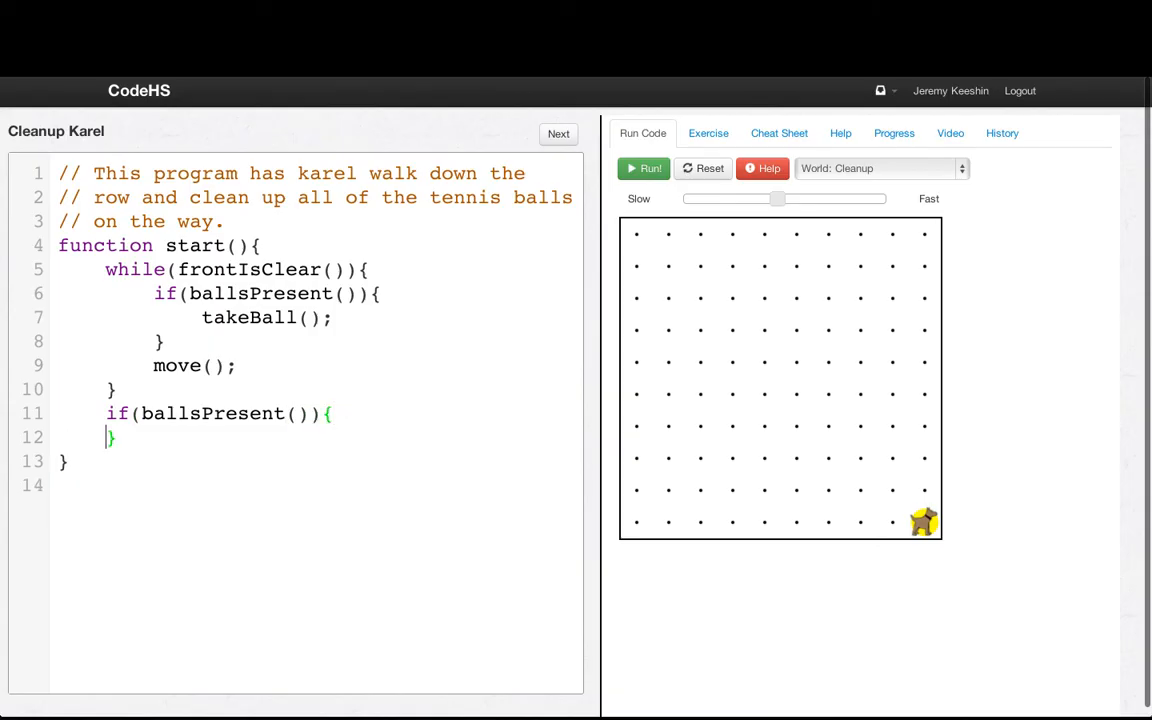
text(take)
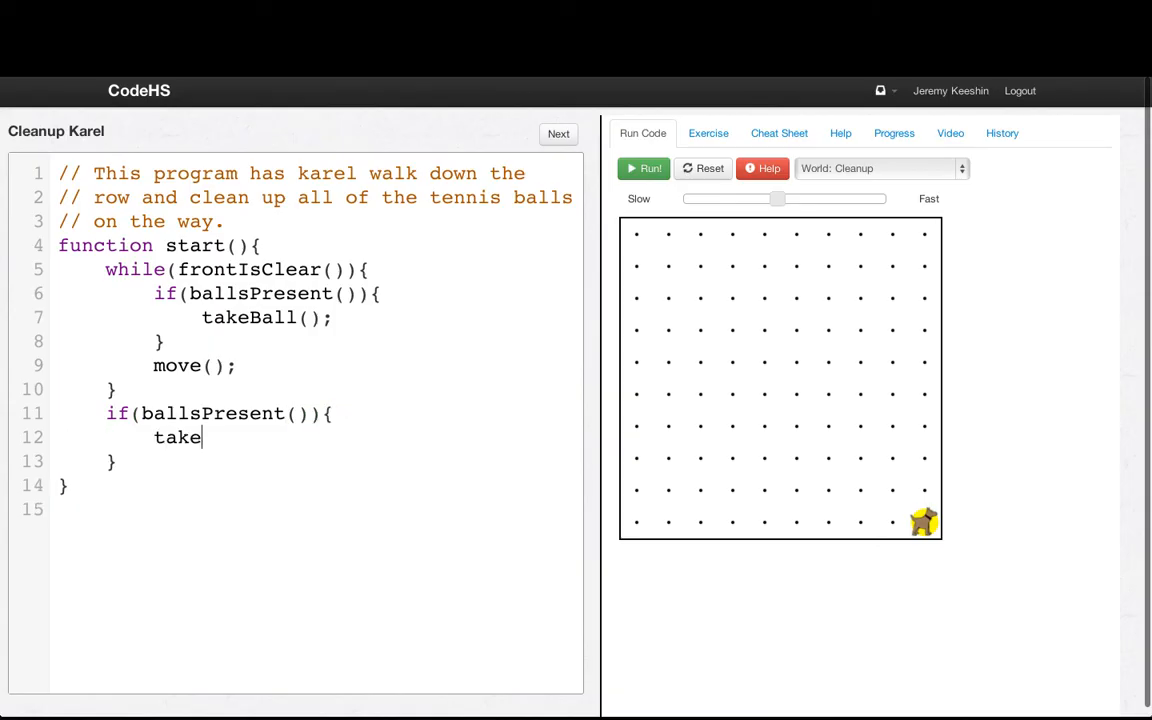
text(Ball();)
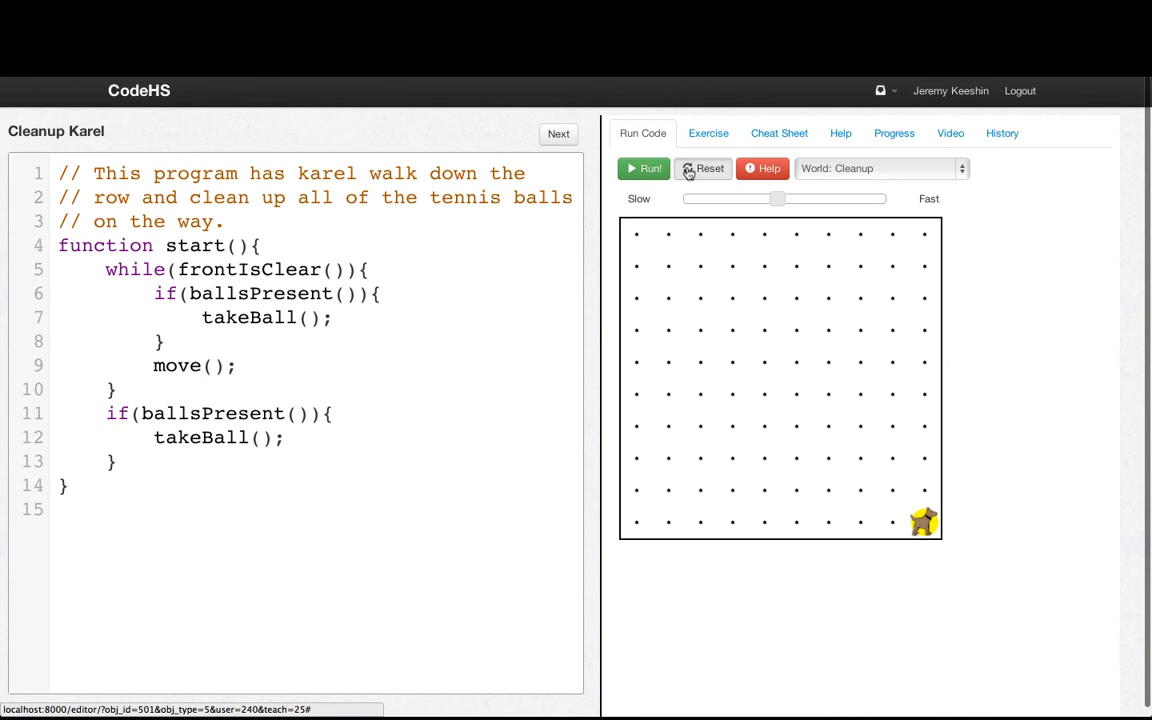
Rerun the program faster in Cleanup, then switch to Cleanup2 and run it there.
click(644, 168)
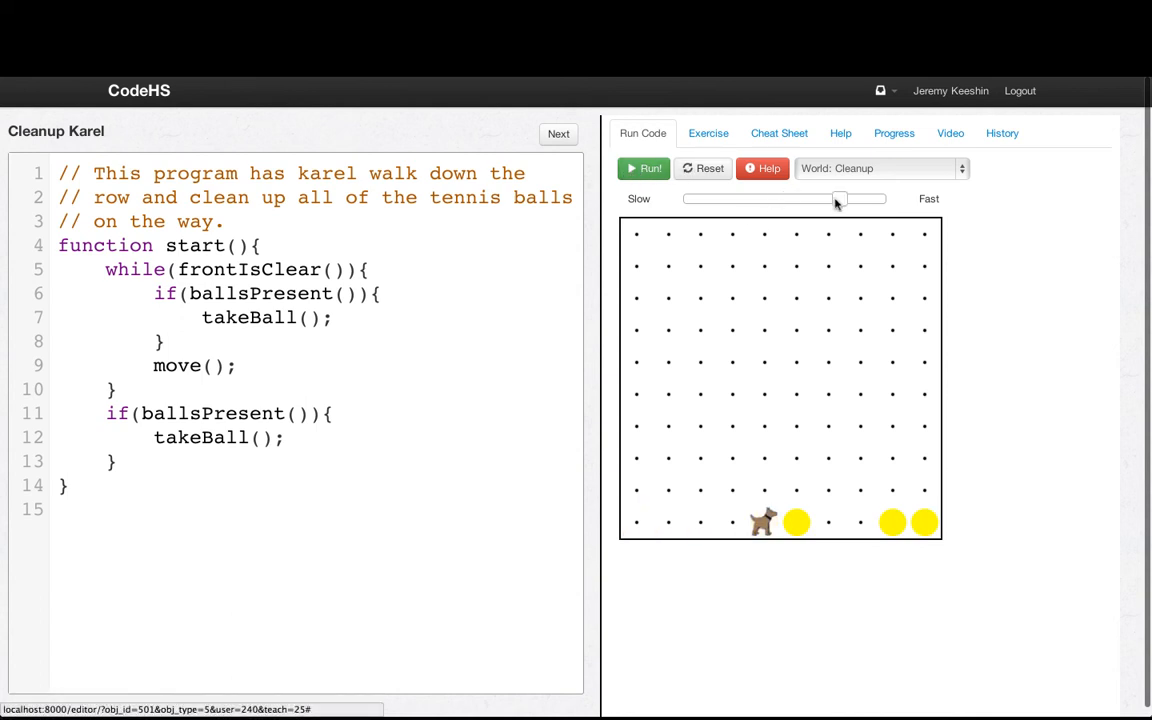
click(878, 168)
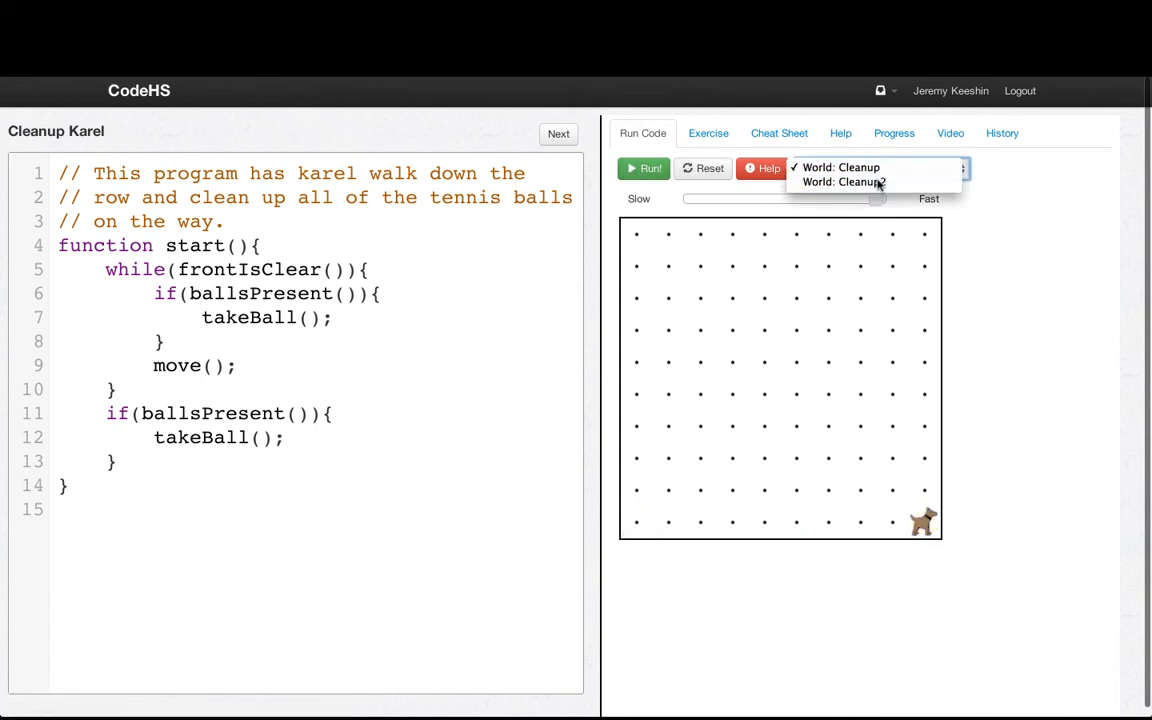
click(843, 182)
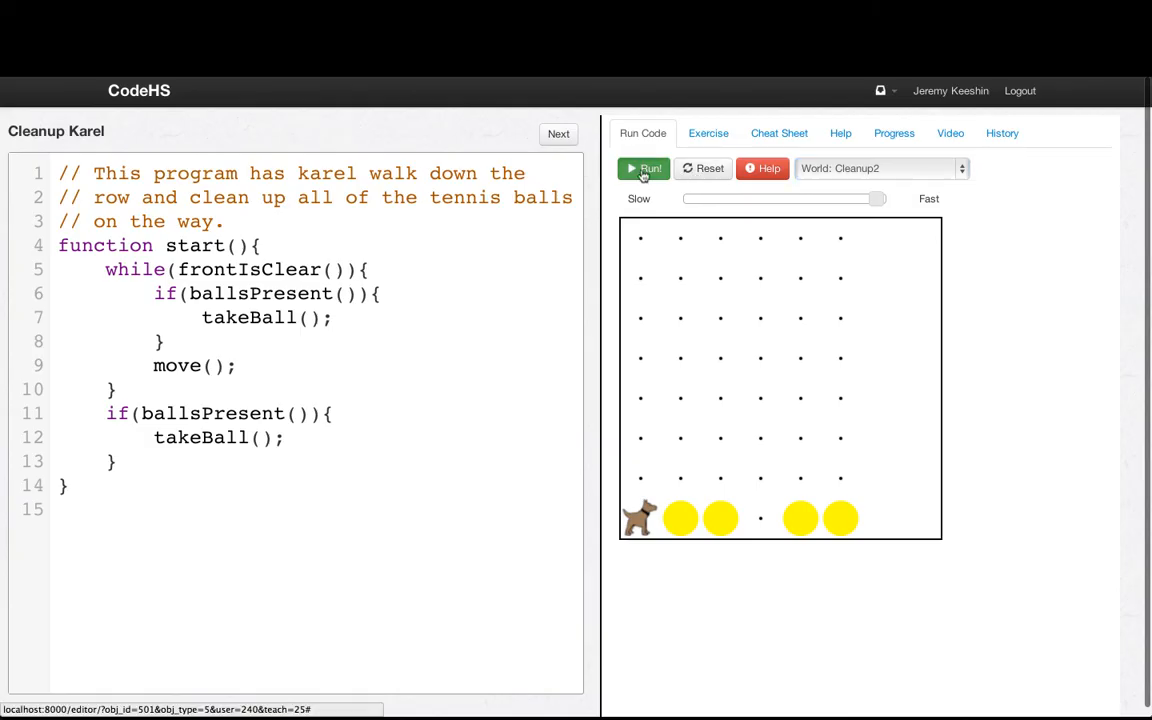
click(643, 168)
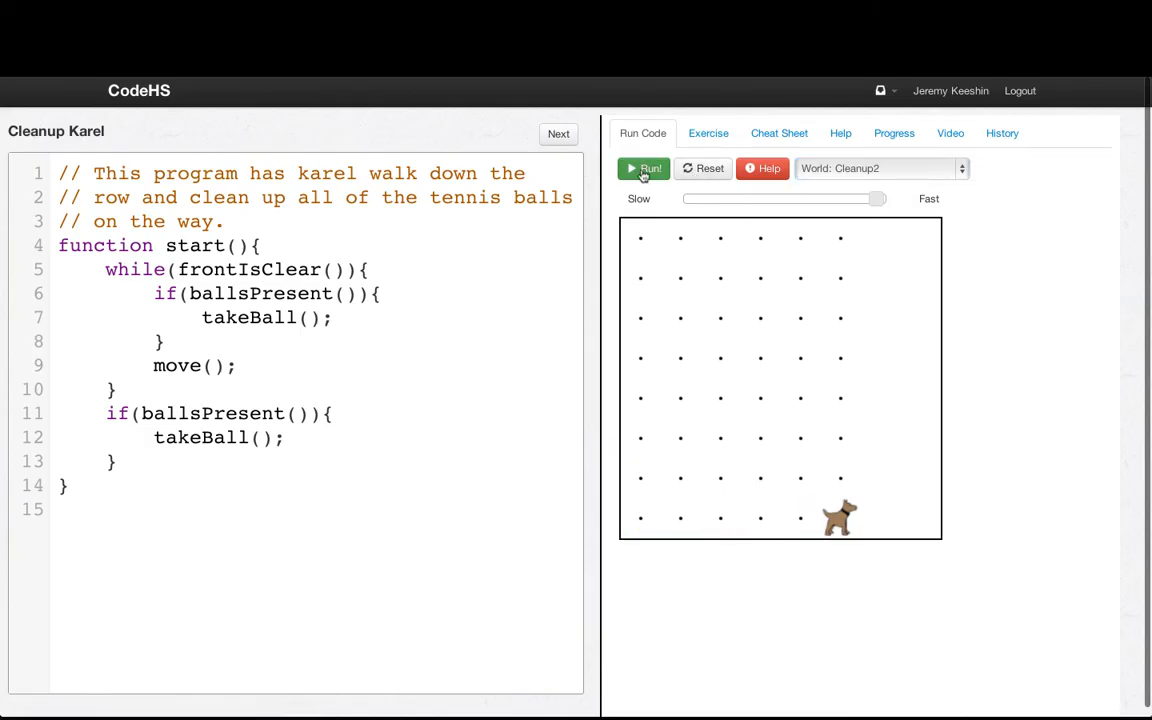